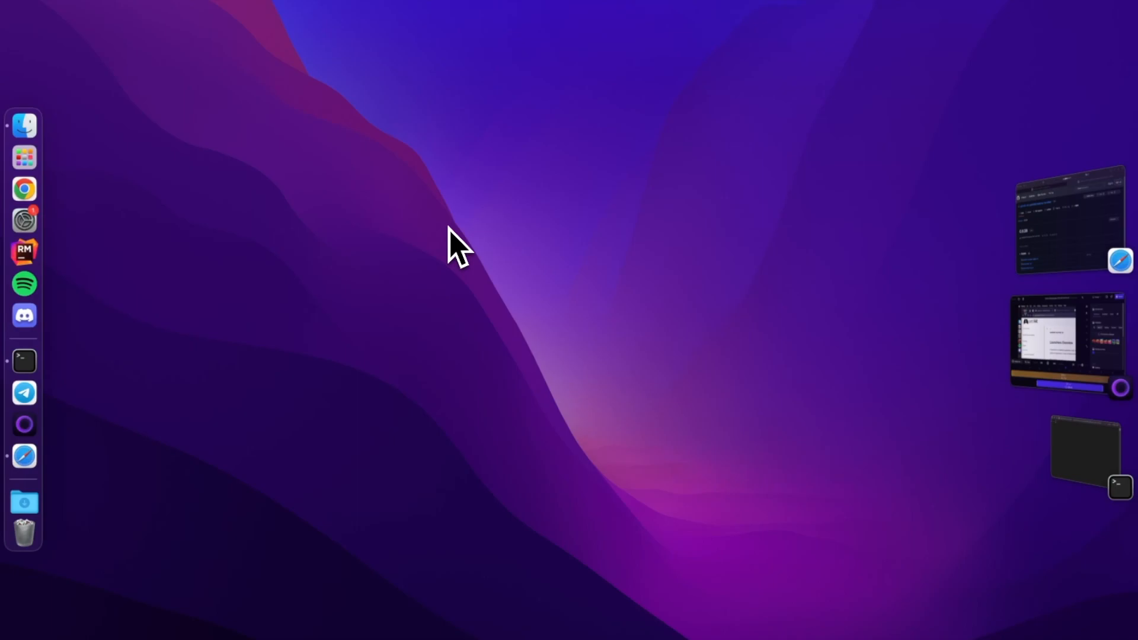
{"action": "mouse_move", "coordinate": [937, 257]}
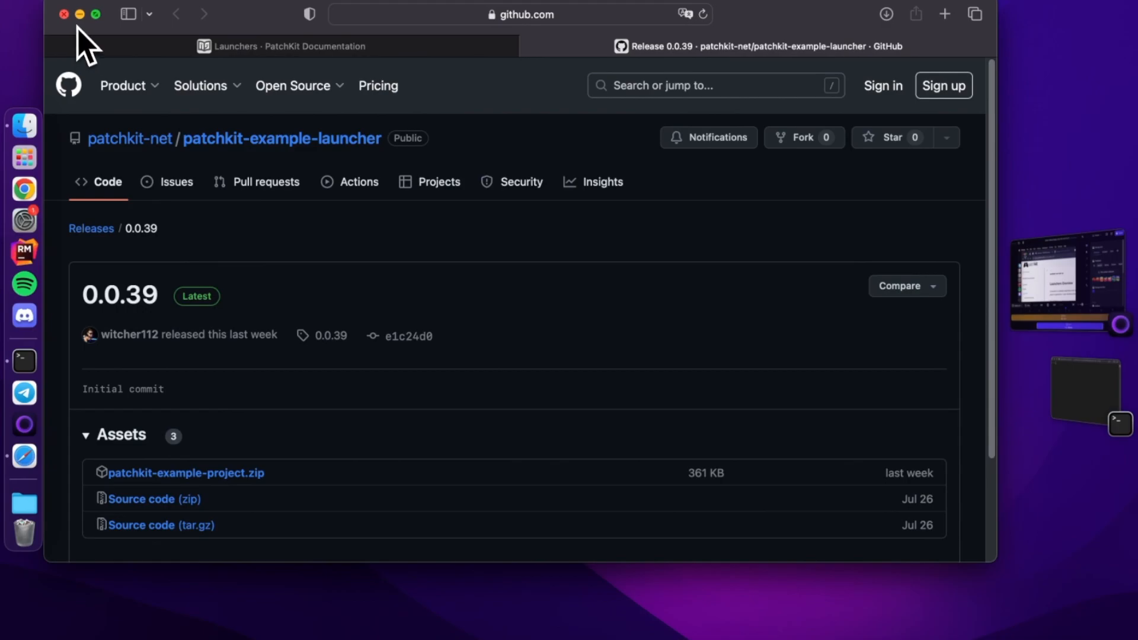
In patchkit-example-project/theme, install dependencies with yarn and start the theme with yarn start
{"action": "left_click", "coordinate": [64, 13]}
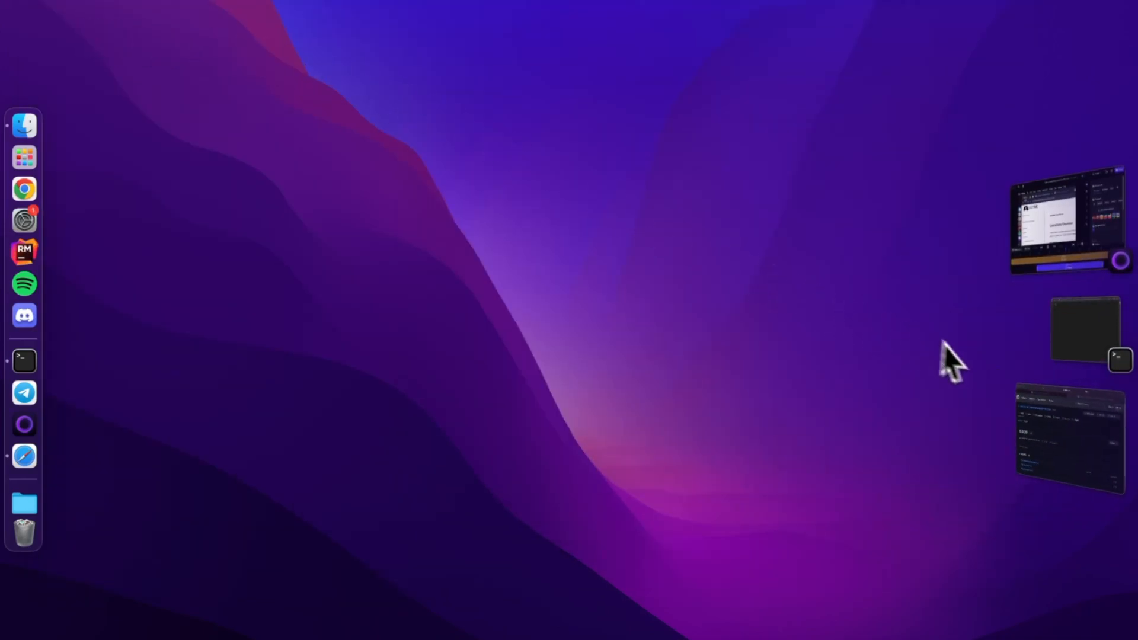
{"action": "mouse_move", "coordinate": [1095, 342]}
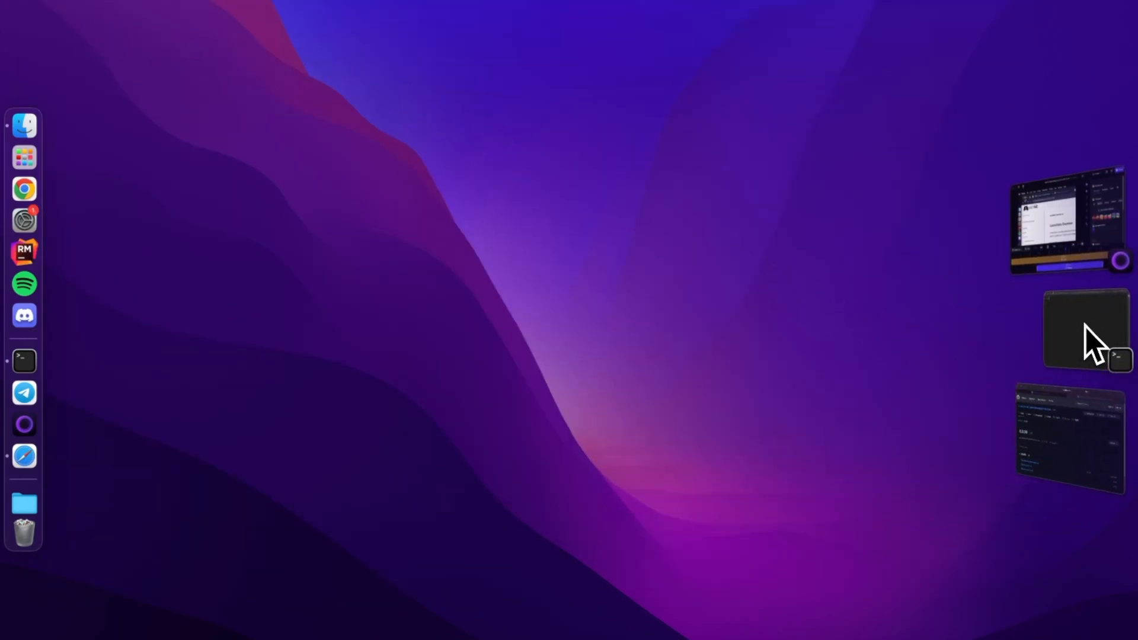
{"action": "left_click", "coordinate": [1086, 330]}
{"action": "type", "text": "cd Downloads/patchkit-example-project/"}
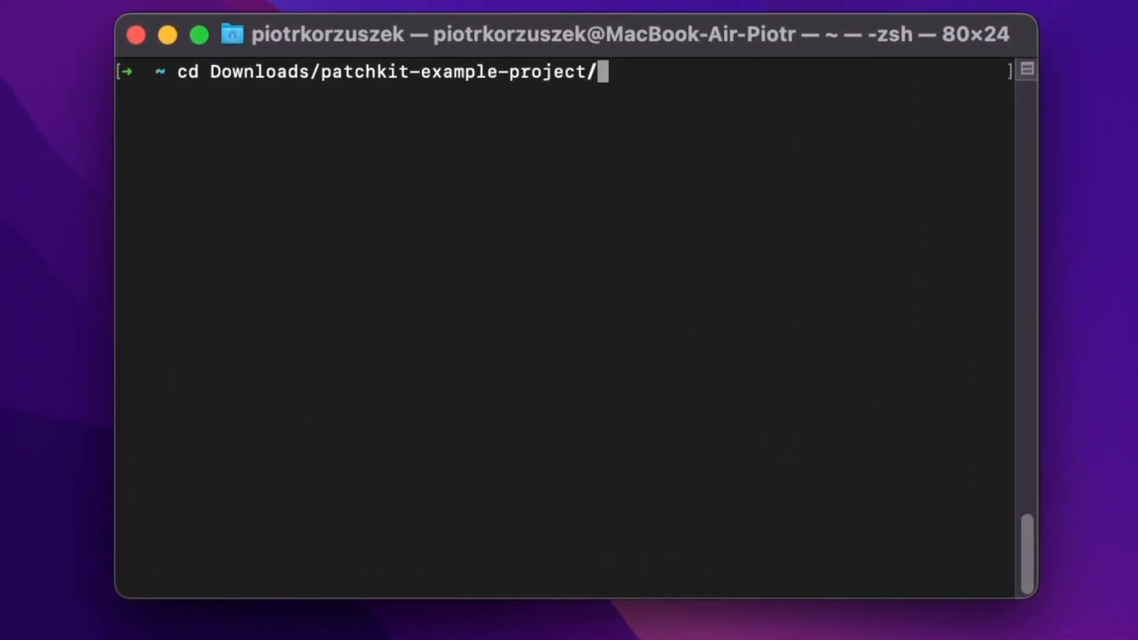
{"action": "key", "text": "Return"}
{"action": "type", "text": "cd"}
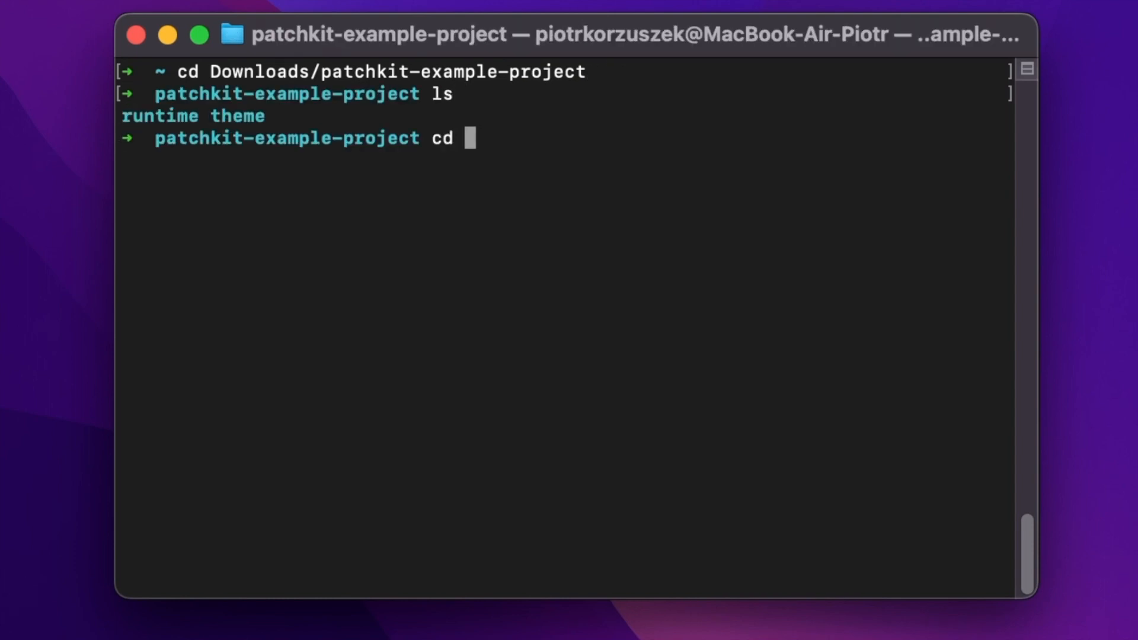
{"action": "type", "text": "theme"}
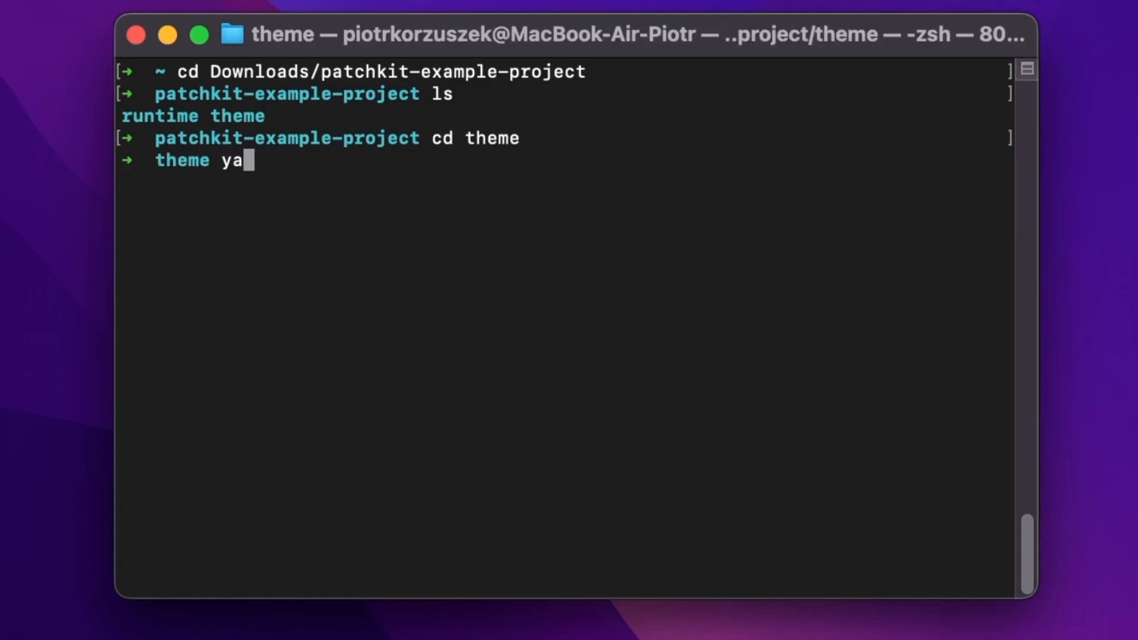
{"action": "key", "text": "Return"}
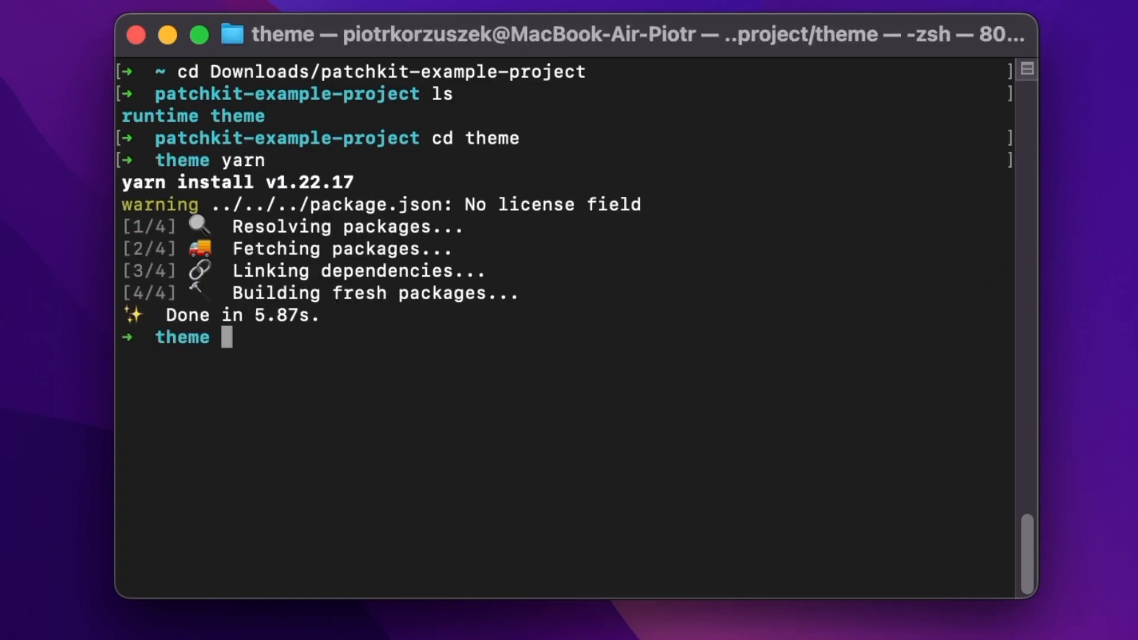
{"action": "type", "text": "yarn start"}
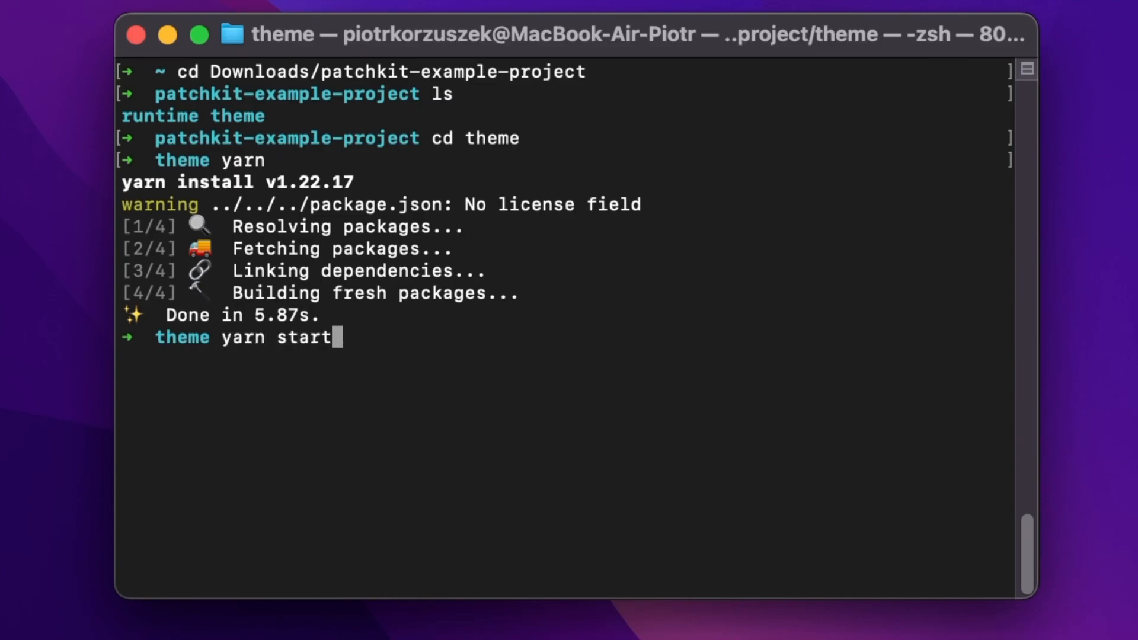
{"action": "key", "text": "Return"}
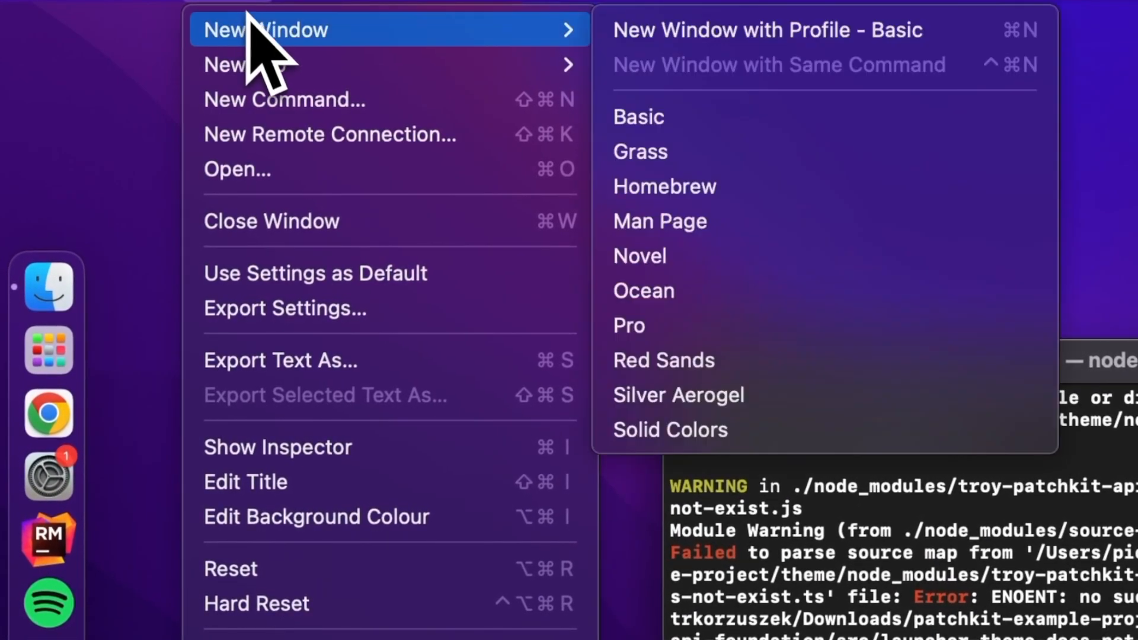
In a second Terminal window, run yarn in runtime and paste the macOS run-dev command
{"action": "left_click", "coordinate": [637, 117]}
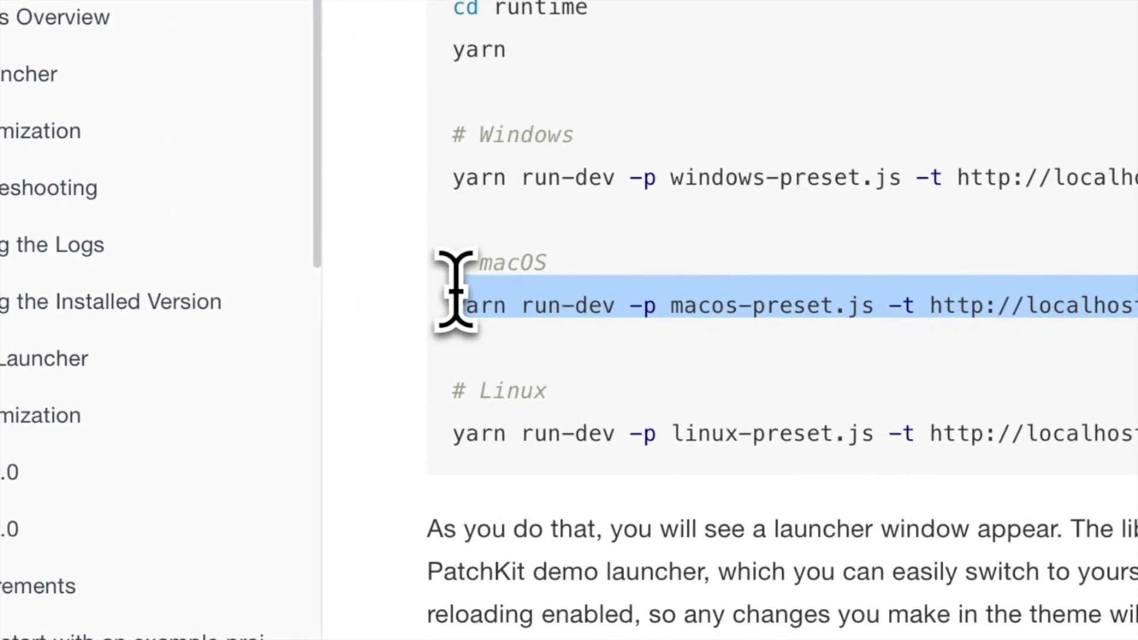
{"action": "right_click", "coordinate": [471, 305]}
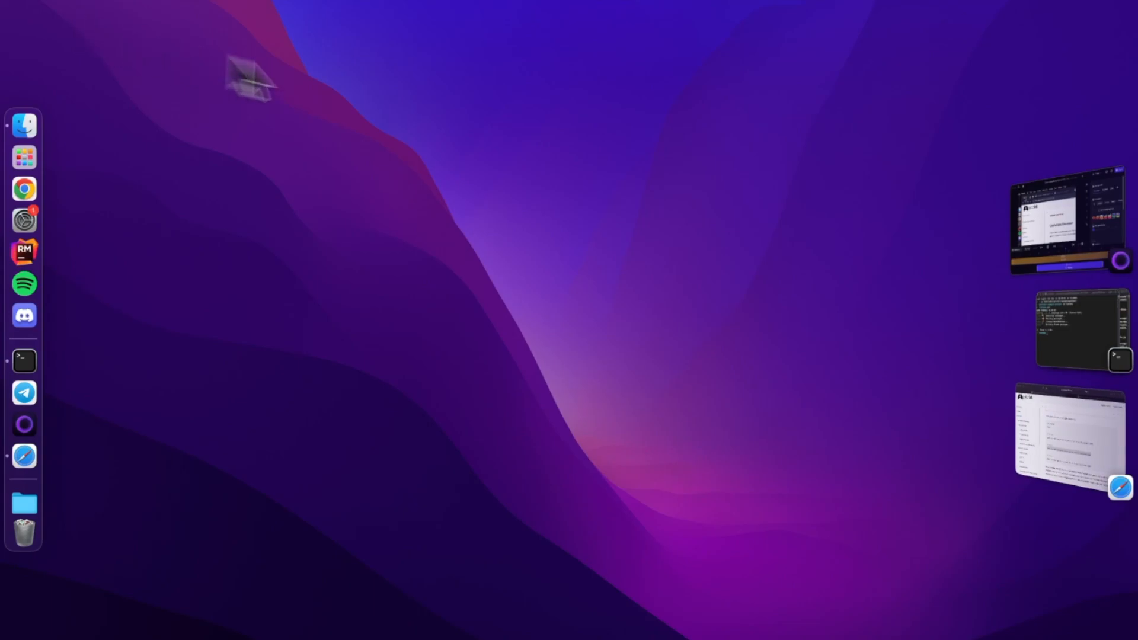
{"action": "left_click", "coordinate": [1080, 330]}
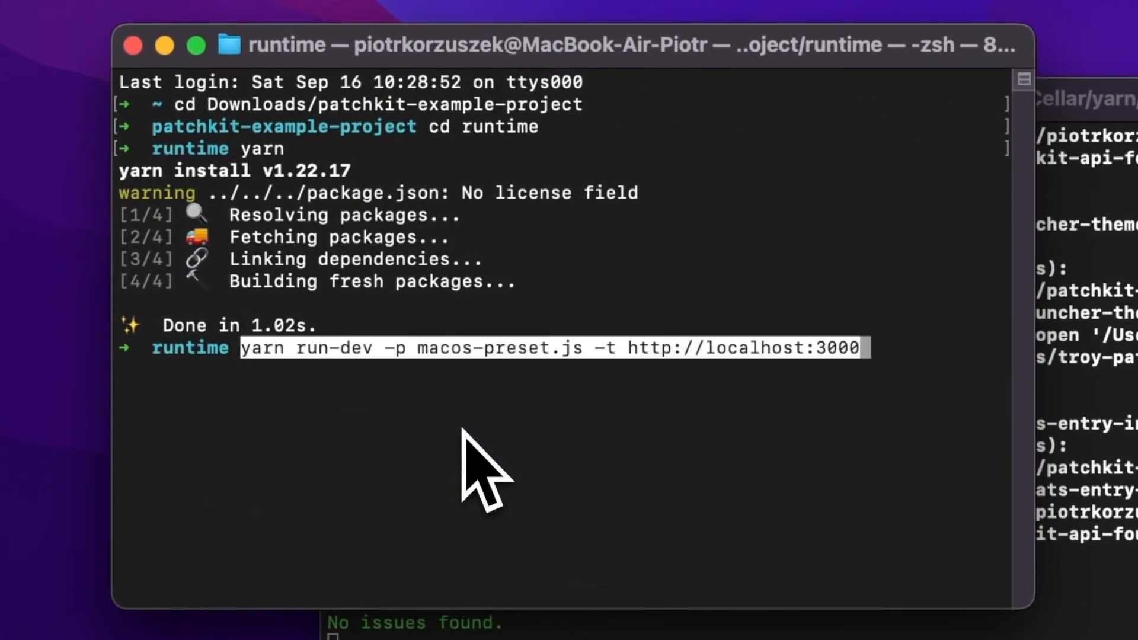
{"action": "key", "text": "Return"}
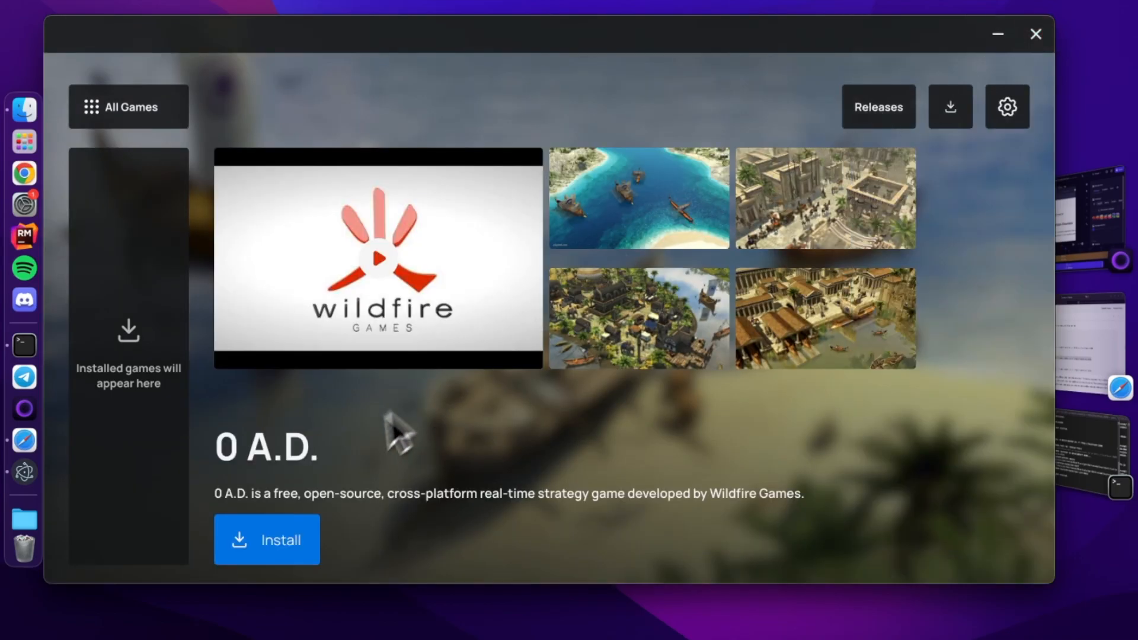
{"action": "left_click", "coordinate": [266, 539]}
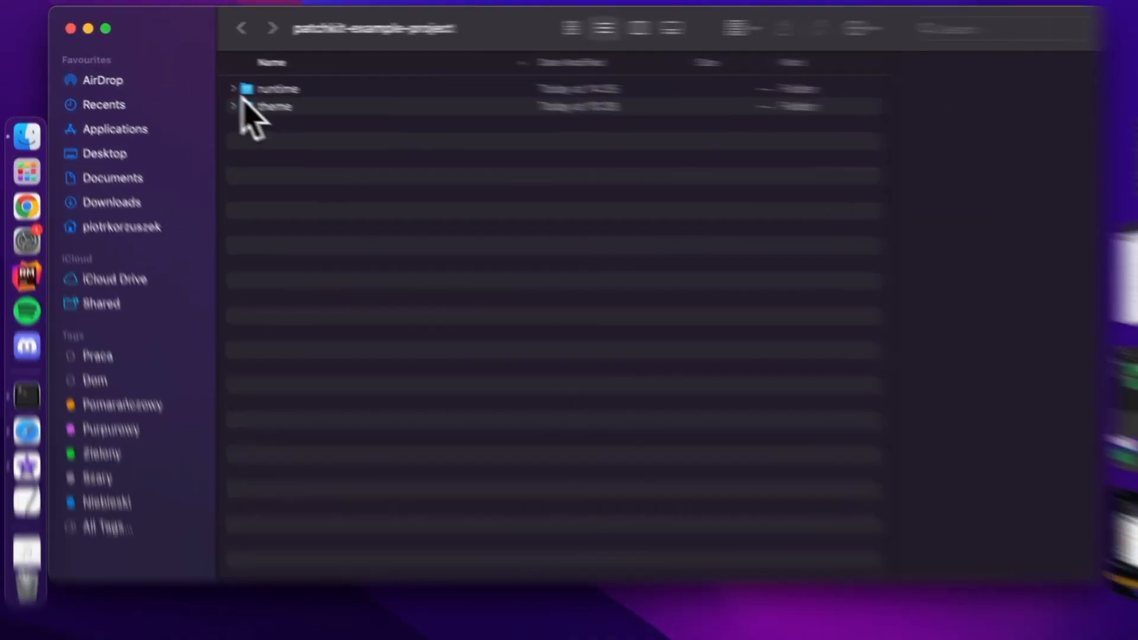
Expand runtime and src in Finder list view and open shared-preset.js
{"action": "left_click", "coordinate": [233, 88]}
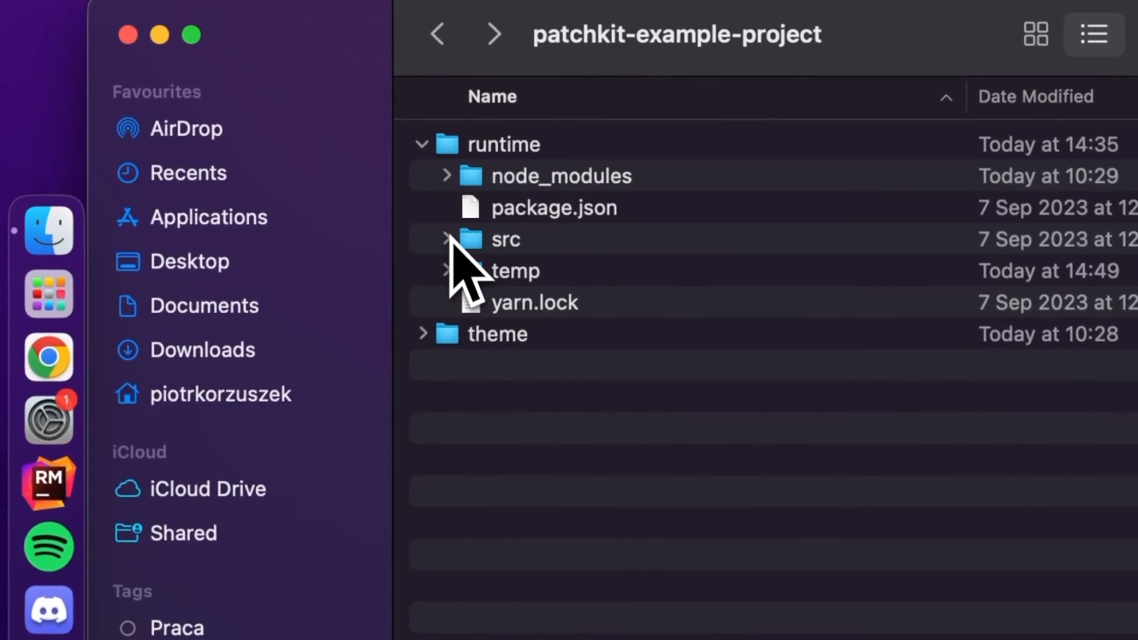
{"action": "left_click", "coordinate": [445, 239]}
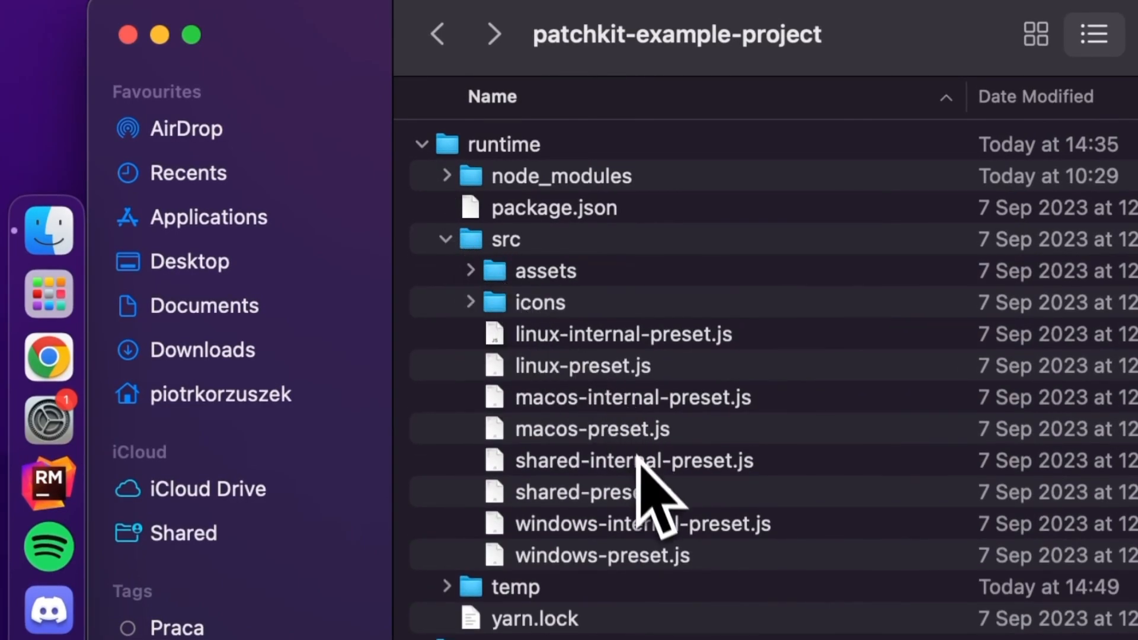
{"action": "left_click", "coordinate": [594, 492]}
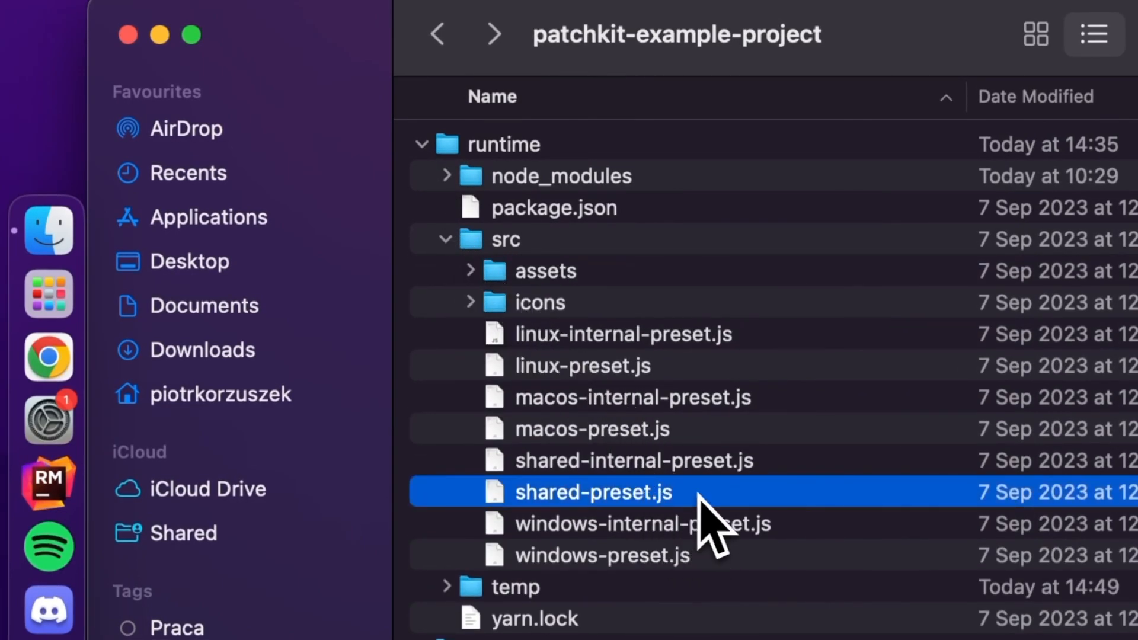
{"action": "double_click", "coordinate": [592, 492]}
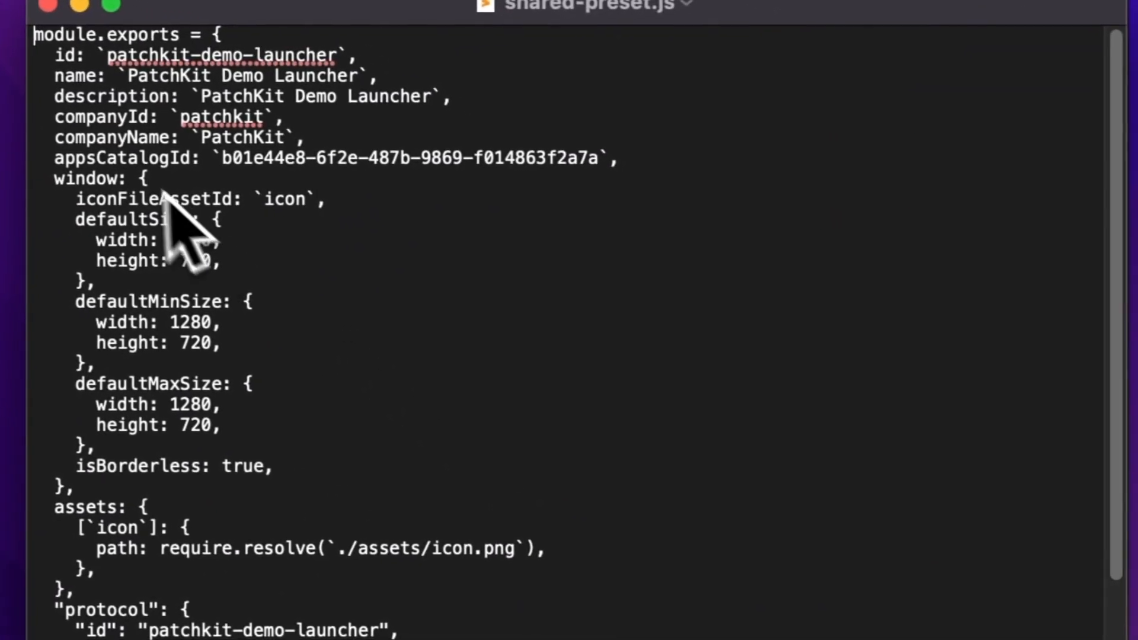
Select the appsCatalogId UUID string in shared-preset.js
{"action": "double_click", "coordinate": [114, 157]}
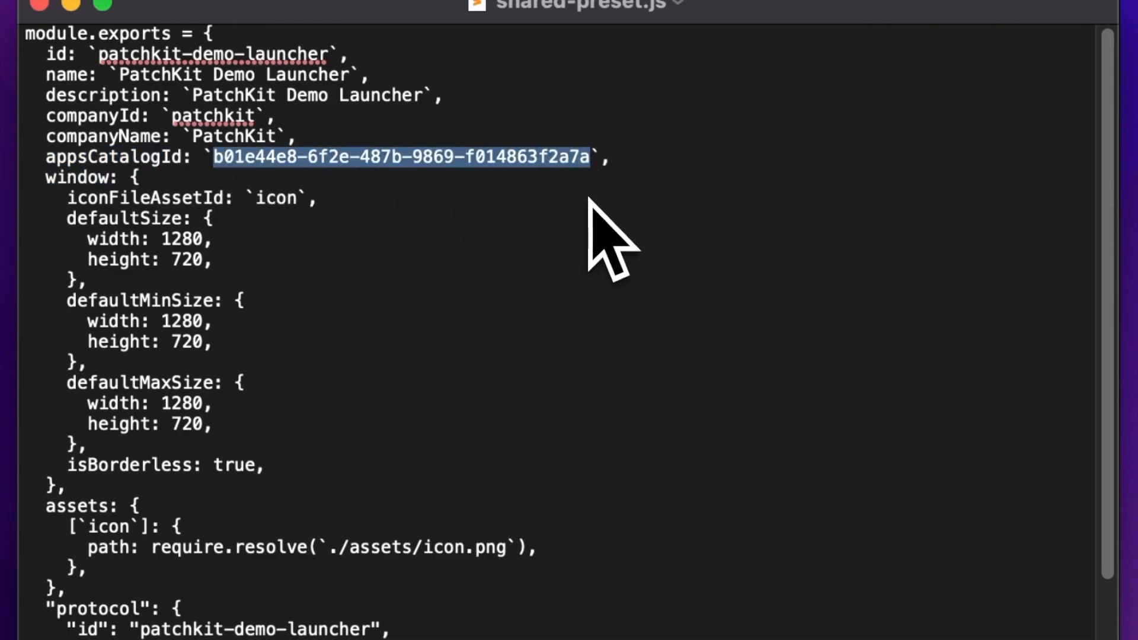
{"action": "mouse_move", "coordinate": [602, 255]}
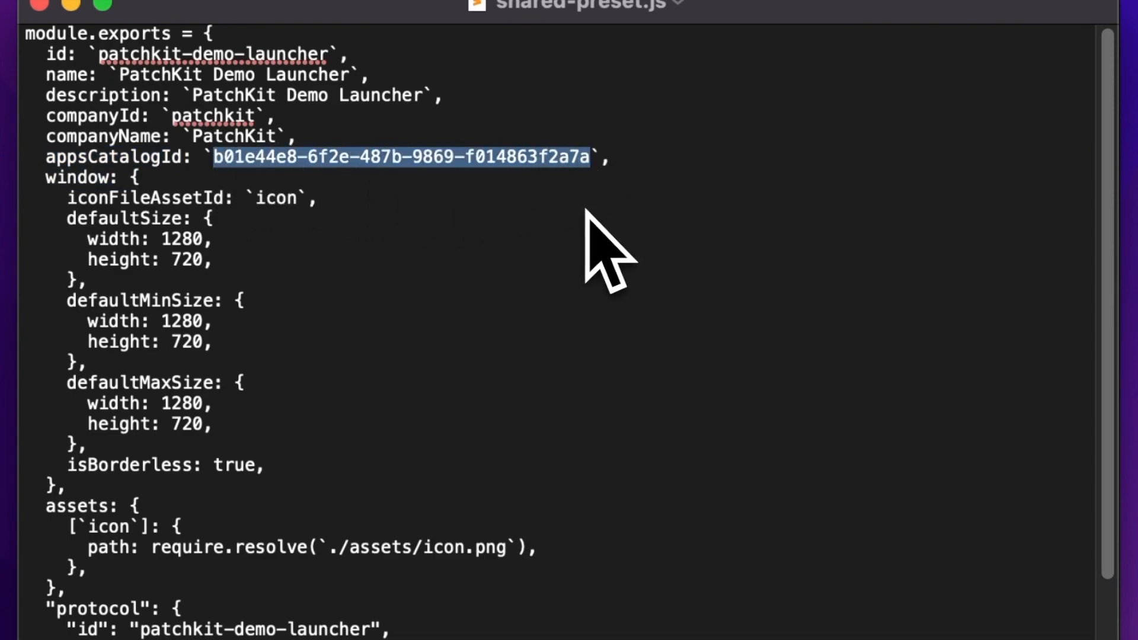